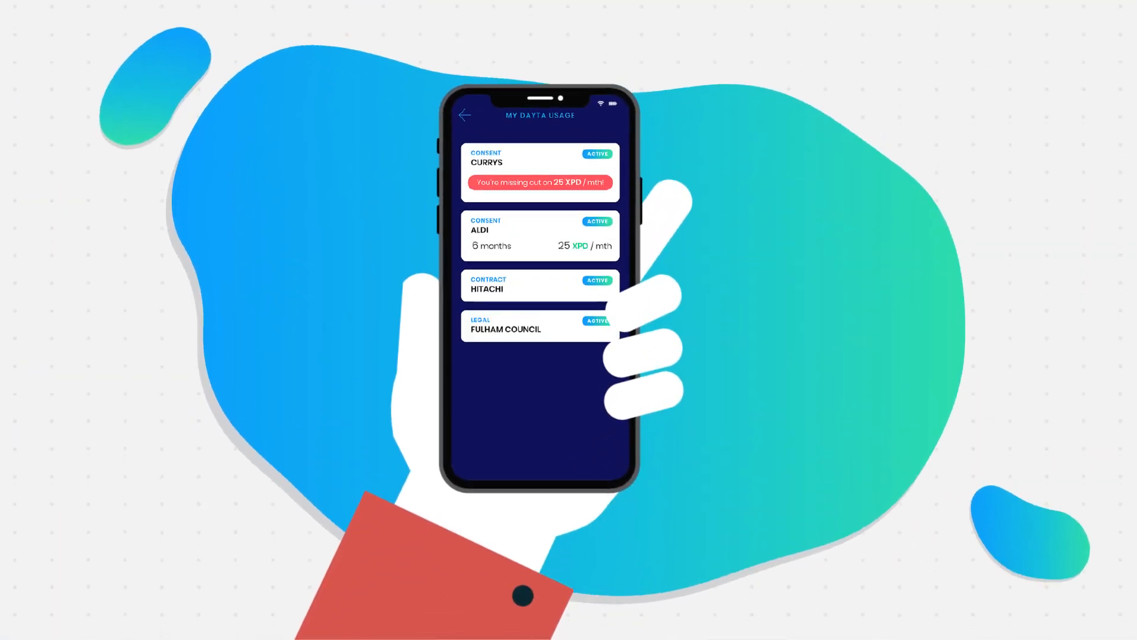
left_click(539, 161)
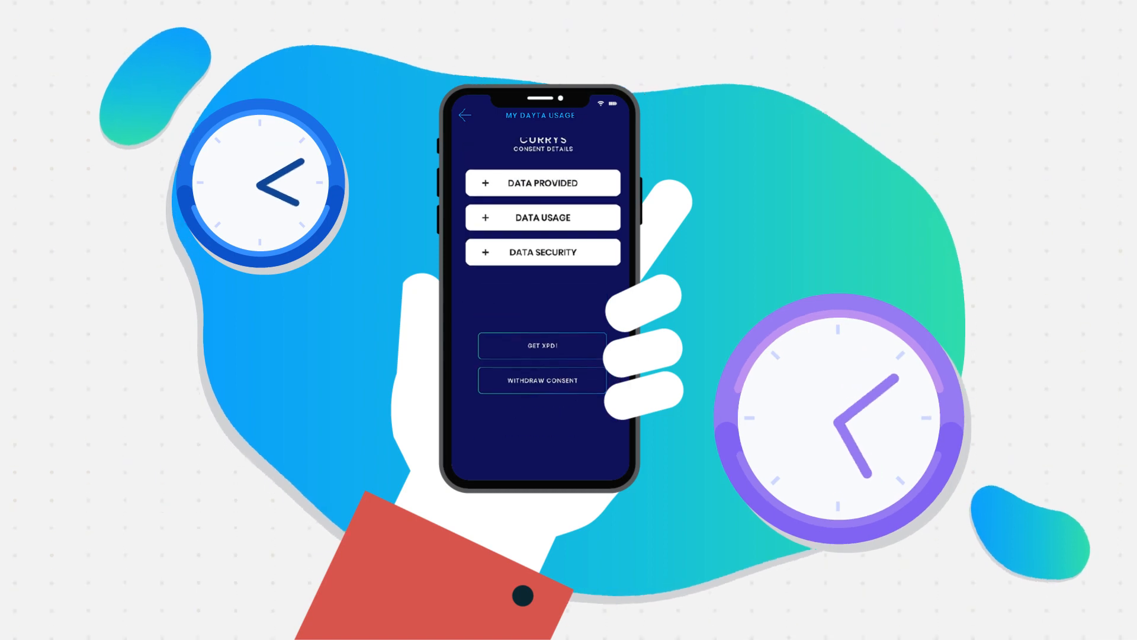